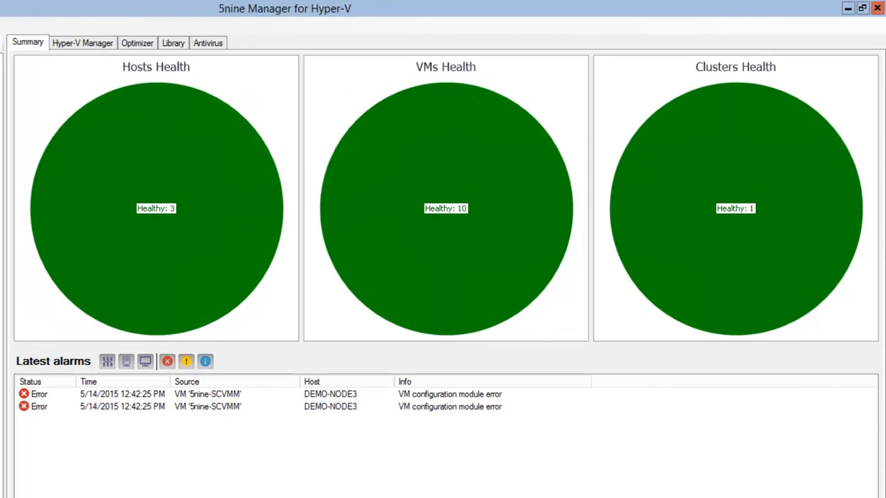
mouse_move(233, 372)
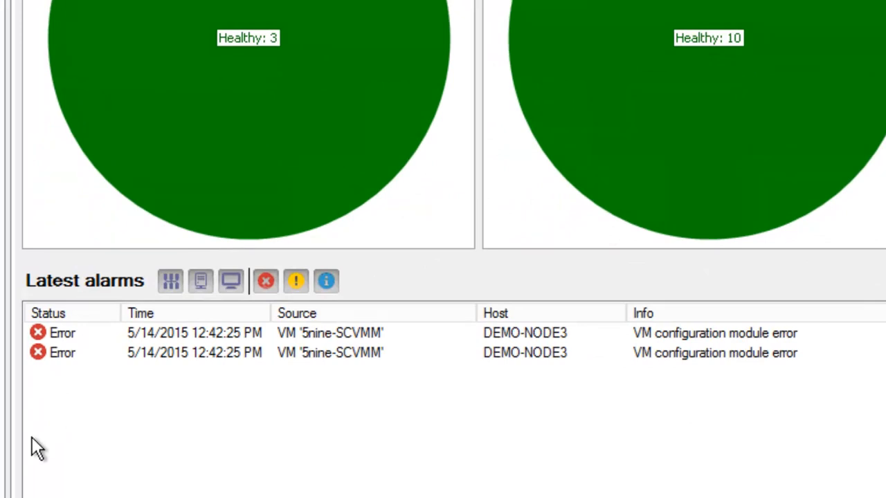
mouse_move(635, 294)
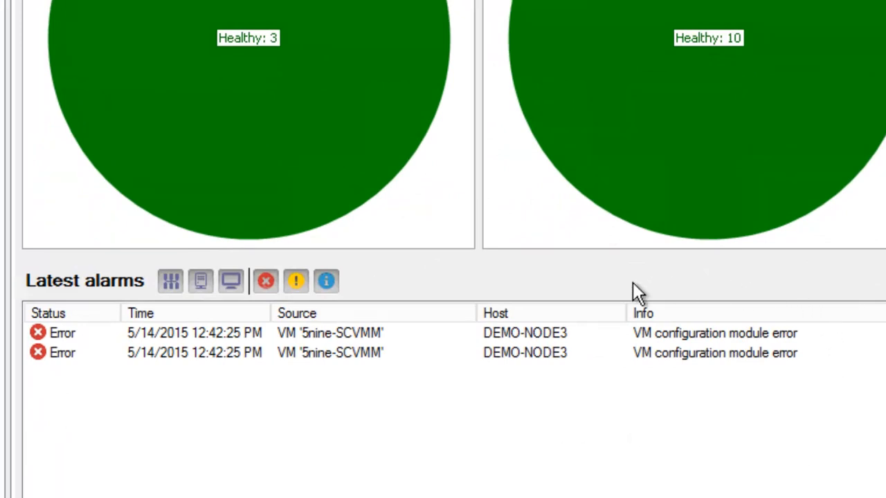
mouse_move(227, 465)
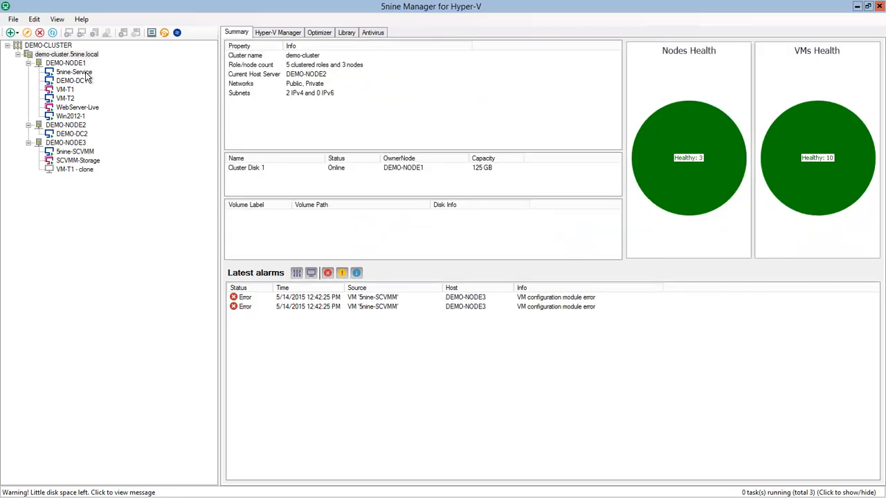
- Show DEMO-NODE1's host summary, then its performance monitoring charts
left_click(66, 63)
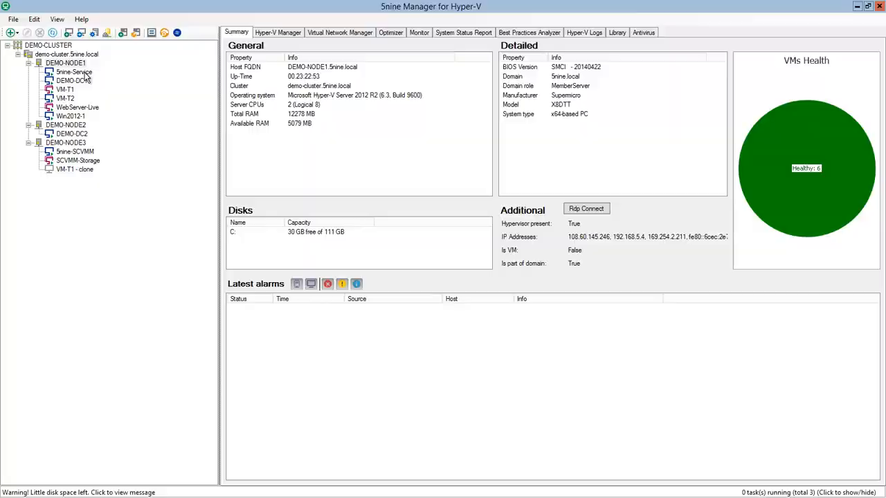
left_click(418, 33)
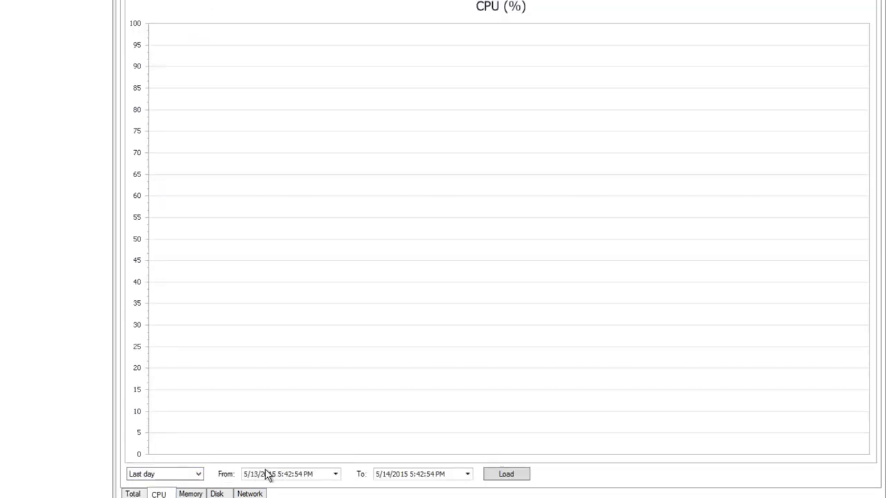
- Load last week's CPU history, view the disk and network charts
left_click(164, 473)
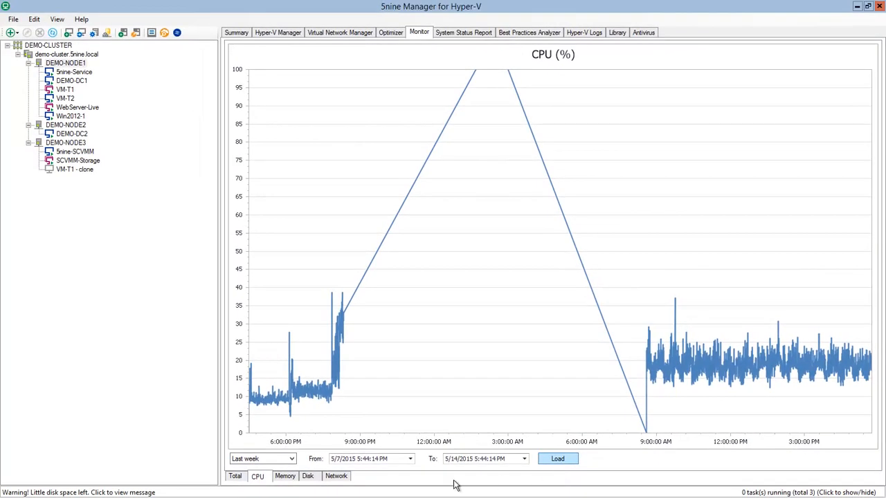
left_click(307, 476)
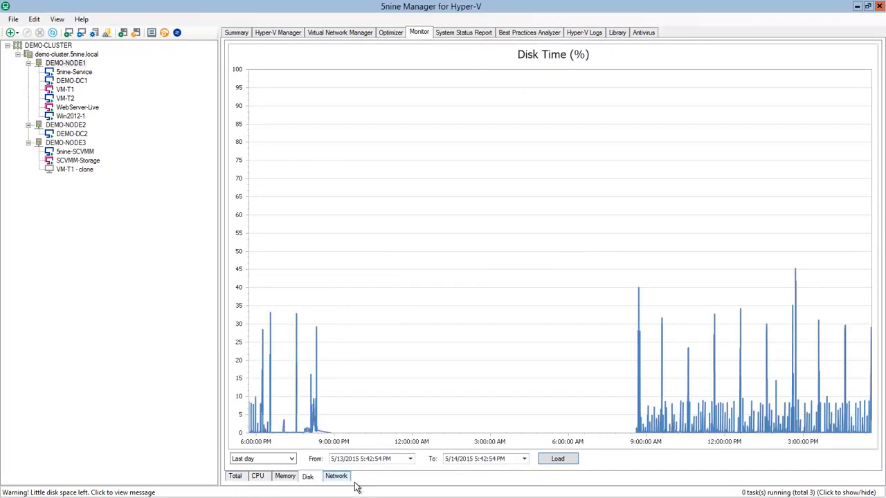
left_click(318, 31)
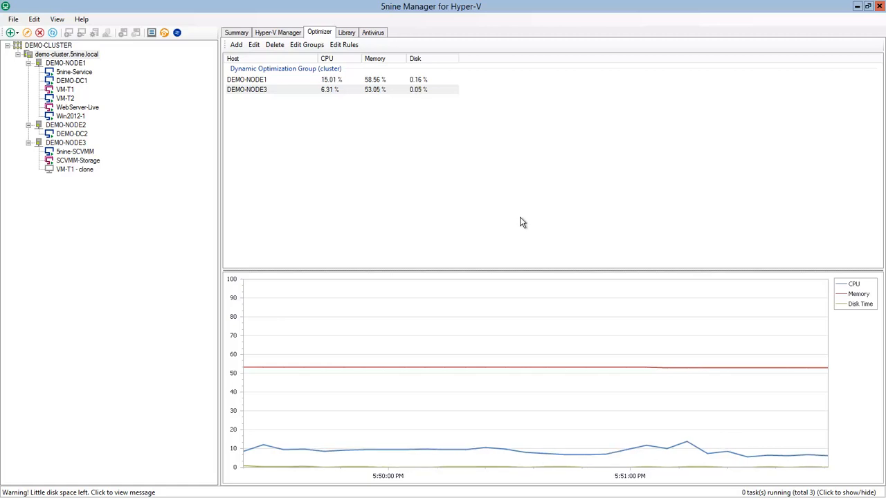
mouse_move(513, 257)
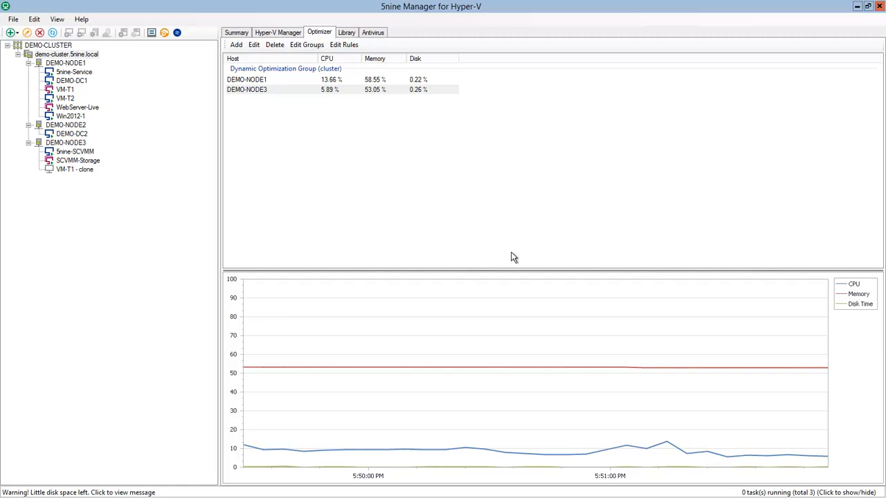
mouse_move(457, 246)
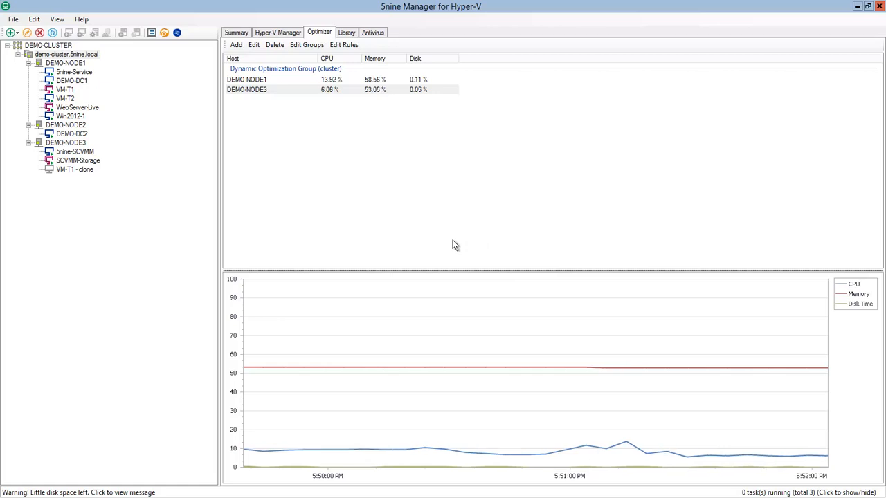
mouse_move(484, 177)
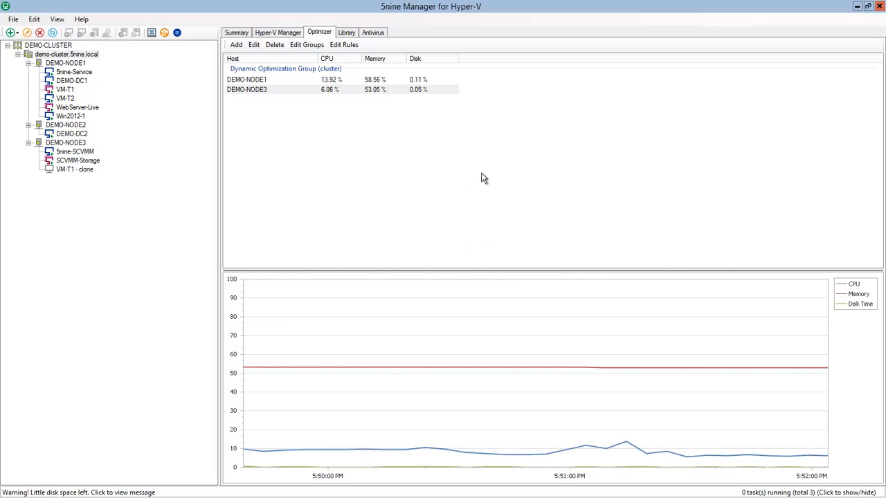
mouse_move(349, 168)
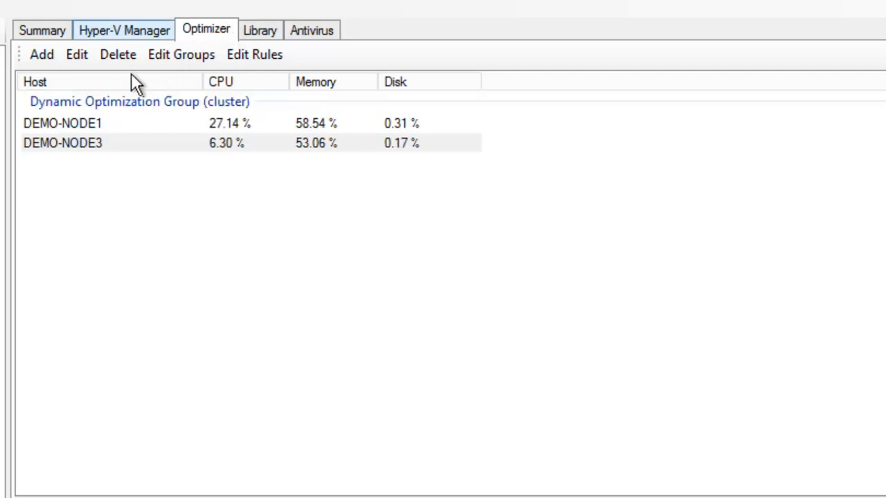
mouse_move(238, 291)
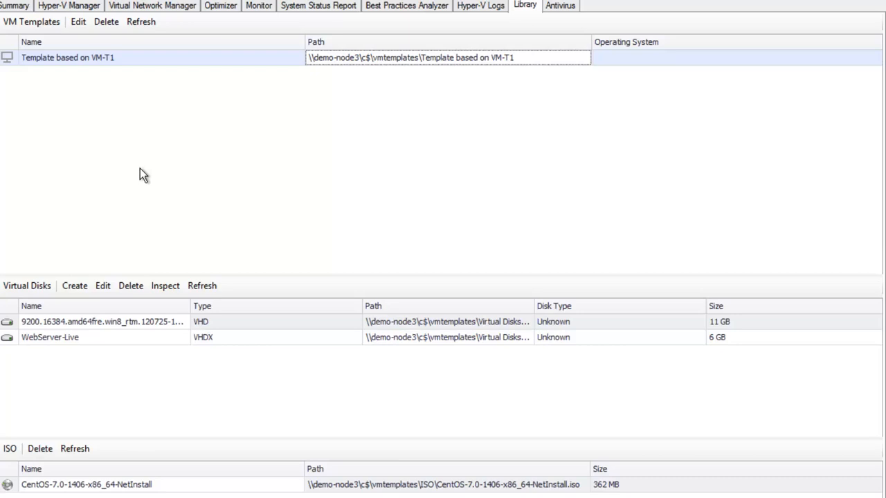
mouse_move(126, 216)
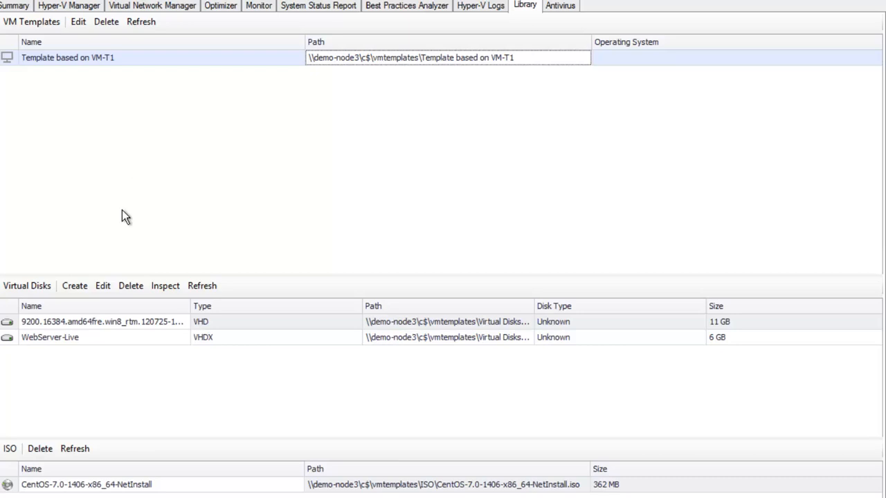
mouse_move(36, 258)
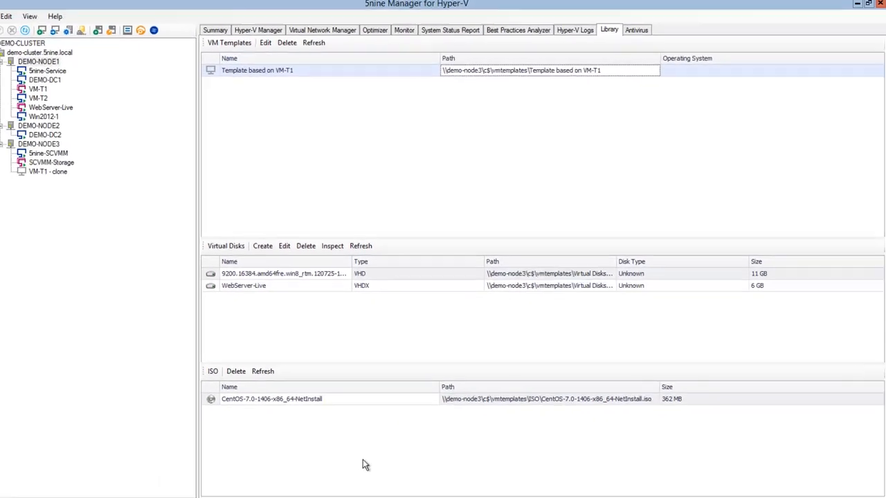
- Show the Hyper-V Manager VM grid with VM-T1 - clone's details, recent tasks hidden
left_click(278, 30)
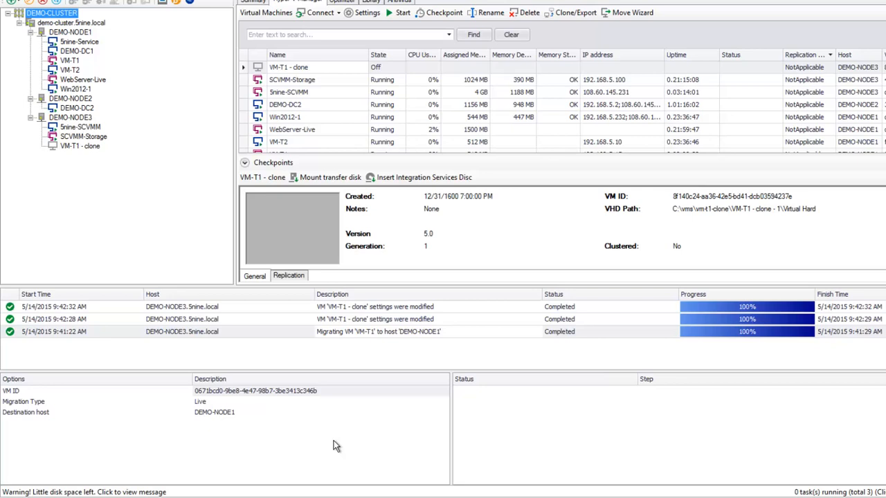
left_click(374, 307)
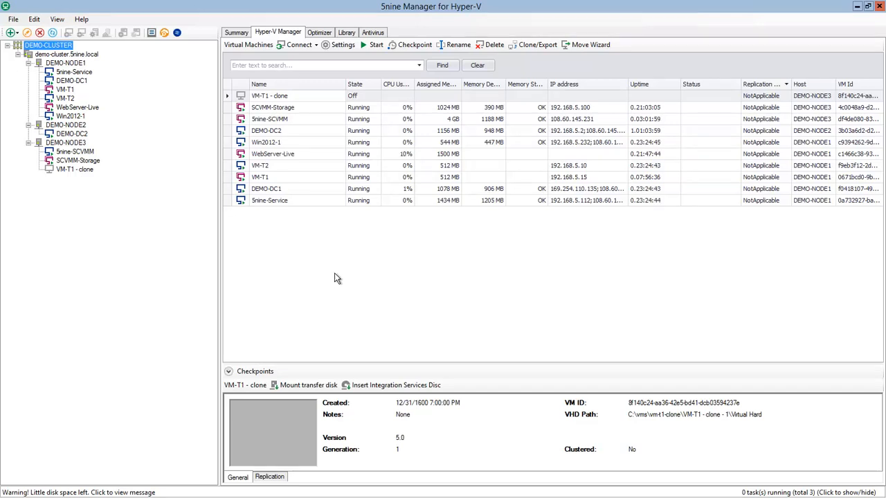
mouse_move(339, 277)
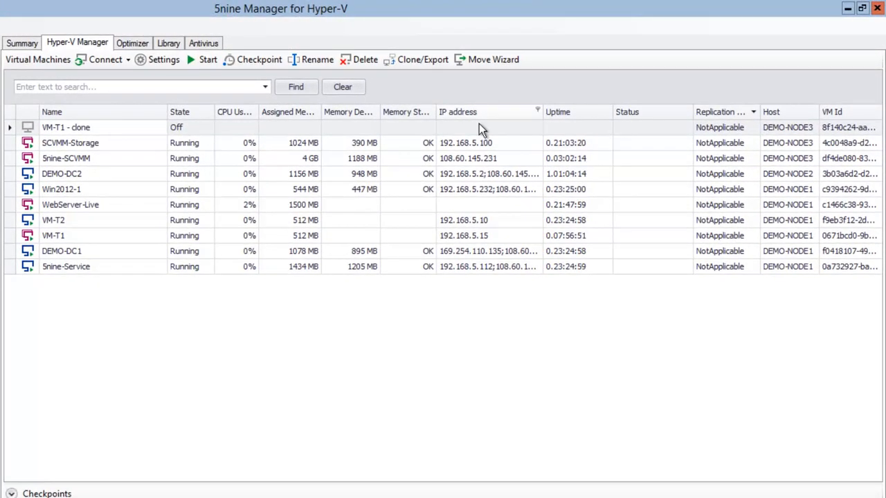
- Bring up the VM list's column Customization window and enlarge it to reveal all columns
right_click(478, 111)
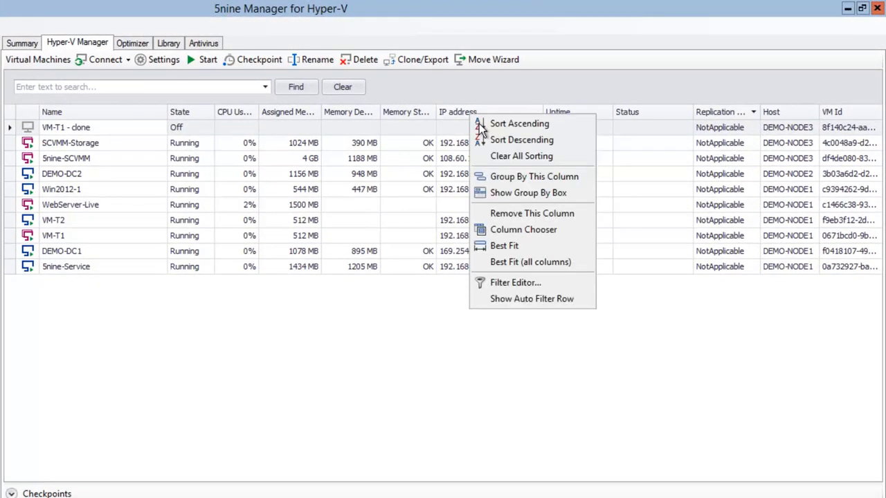
mouse_move(523, 230)
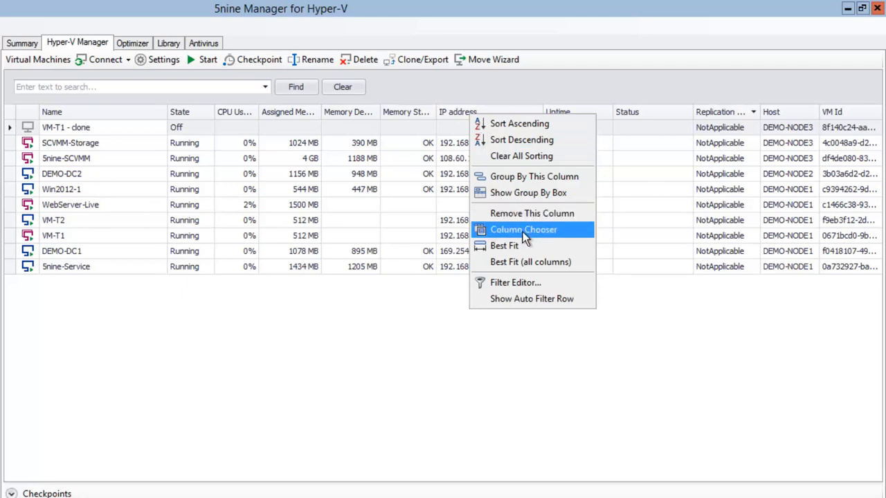
left_click(524, 229)
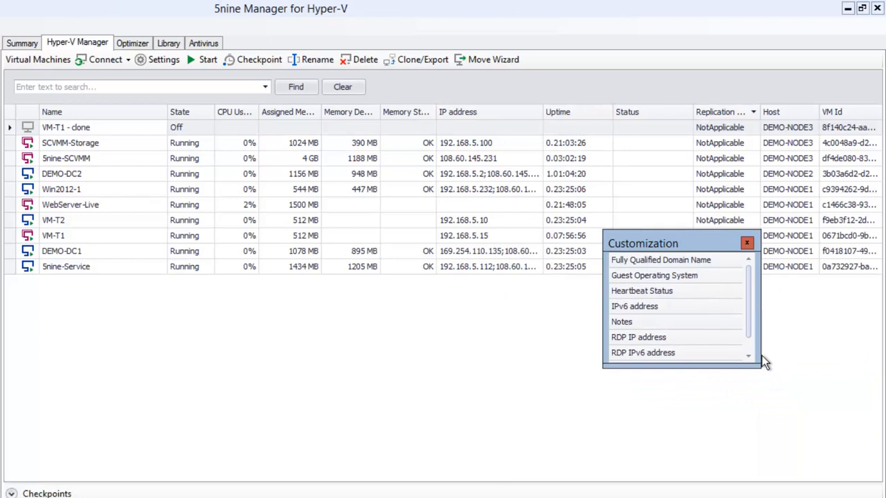
left_click_drag(761, 359, 773, 459)
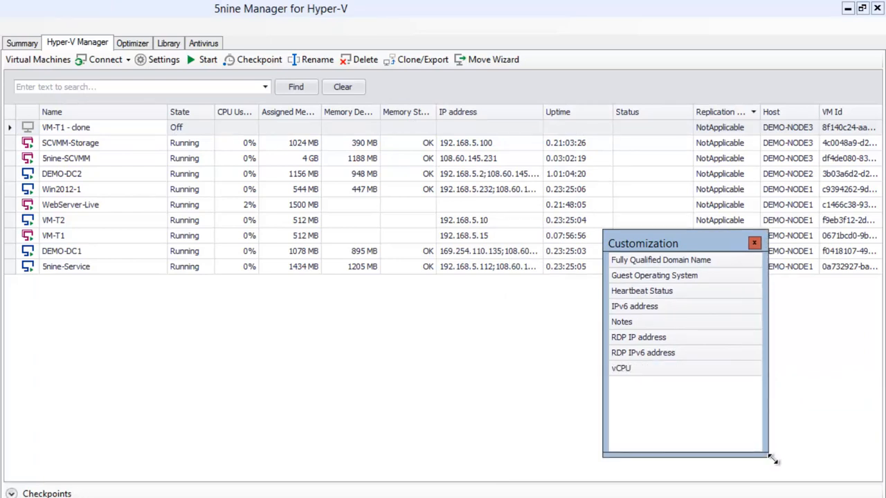
mouse_move(704, 355)
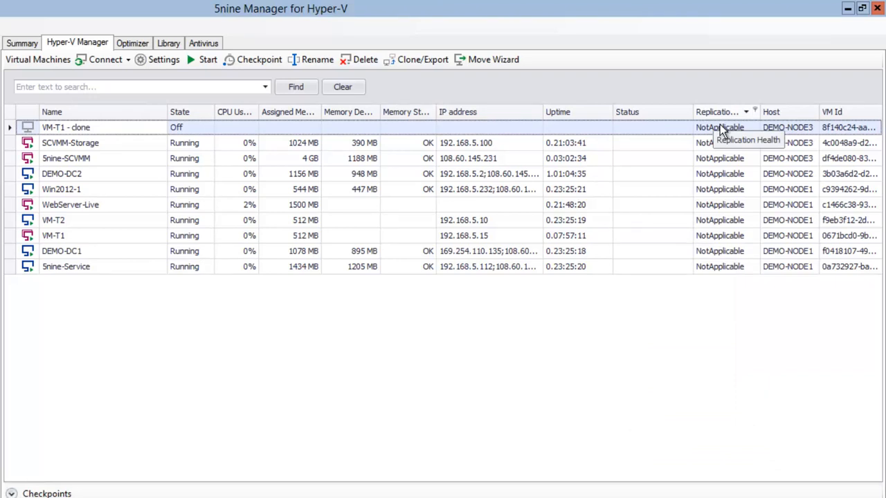
mouse_move(722, 132)
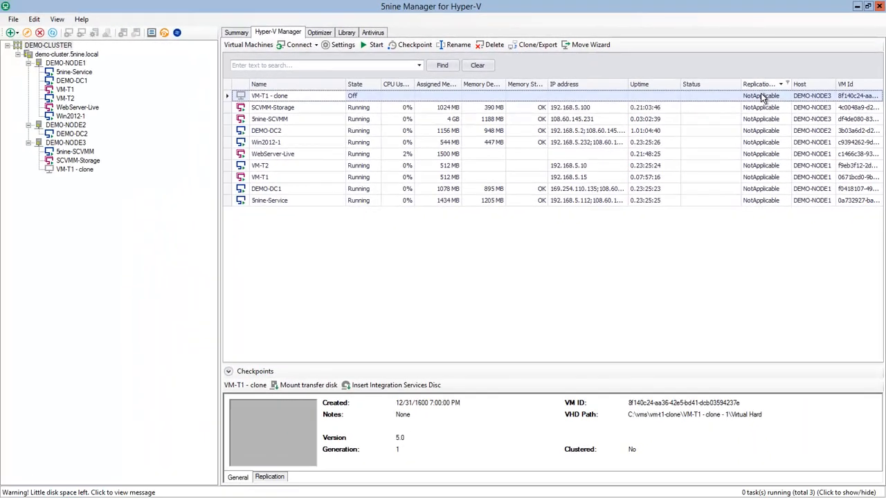
mouse_move(349, 260)
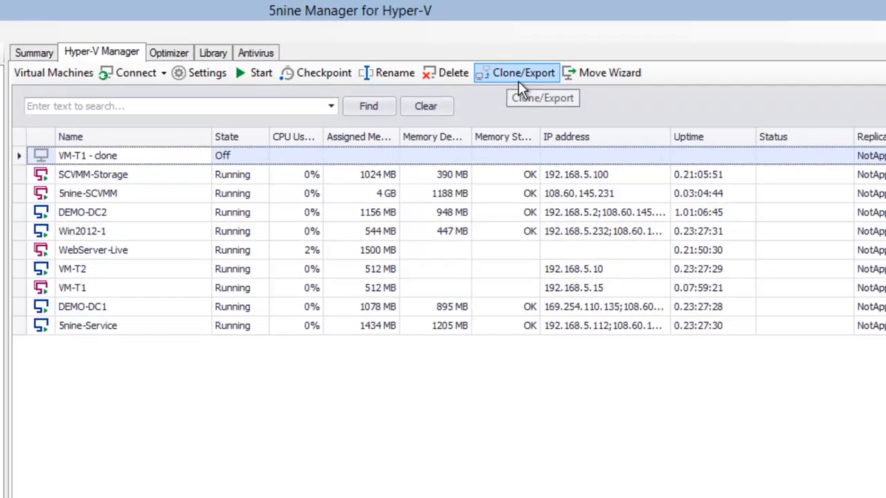
mouse_move(620, 90)
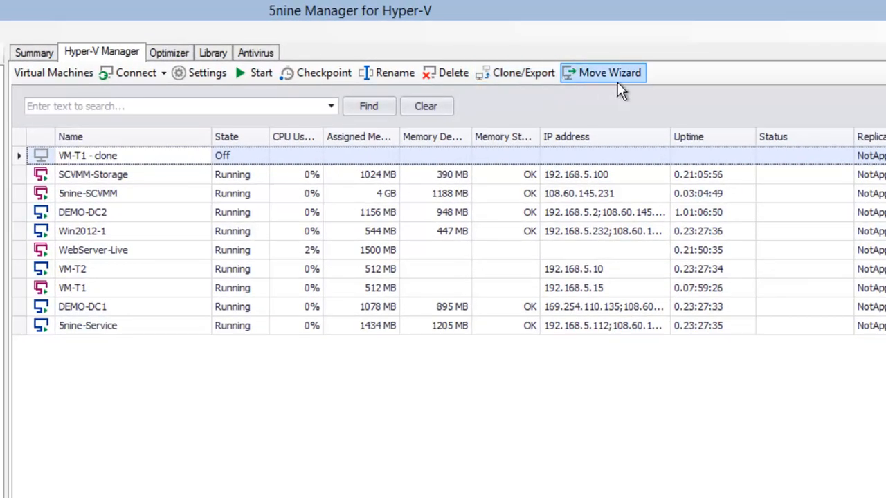
- Show SCVMM-Storage's action menu, then the Virtual Network Manager with the Public switch
right_click(92, 175)
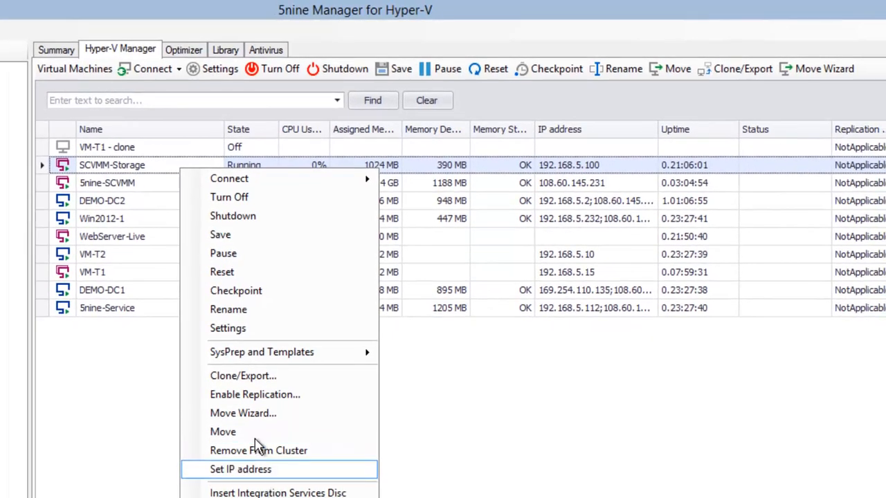
mouse_move(261, 351)
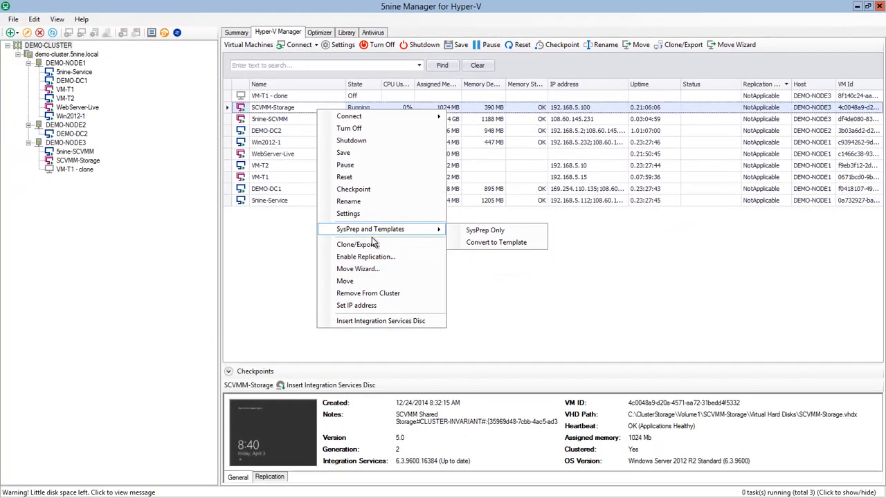
left_click(341, 32)
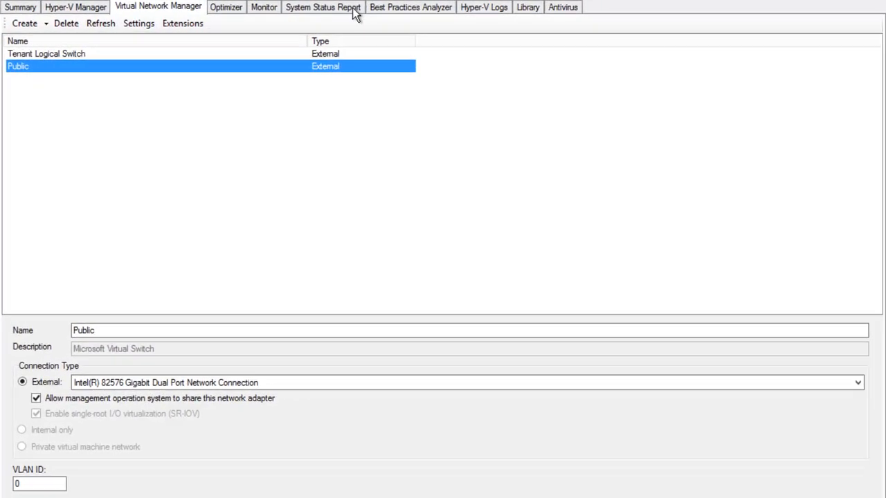
- Generate DEMO-NODE1's system status report with all sections and page through it
left_click(323, 6)
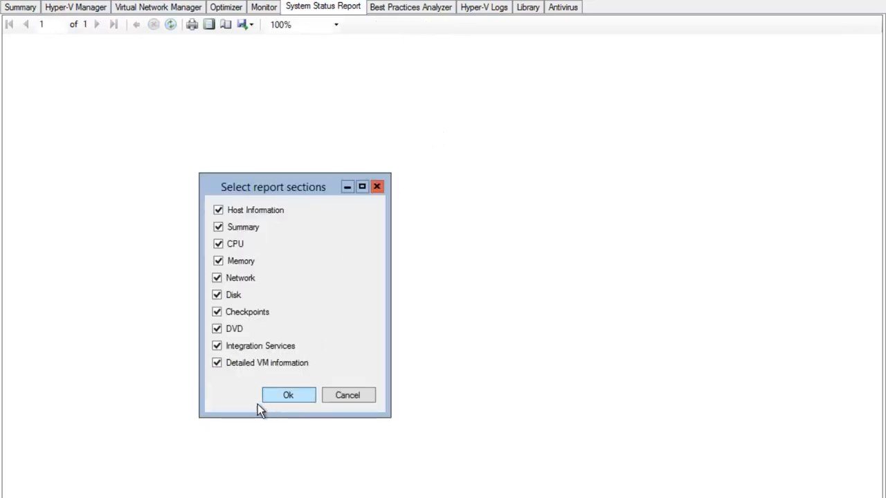
mouse_move(242, 412)
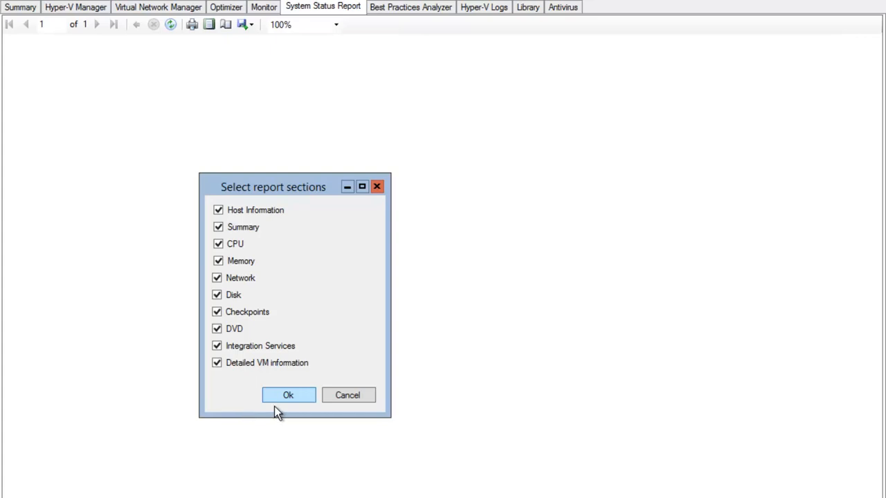
left_click(288, 396)
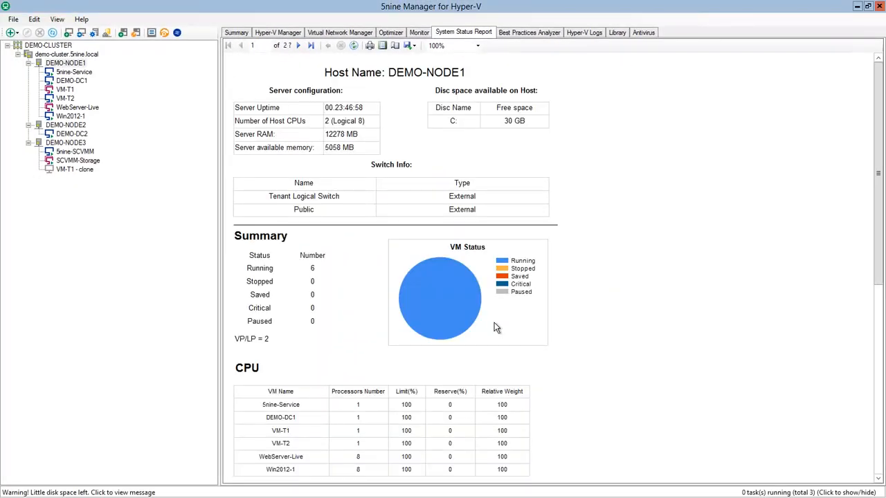
scroll("down", 3)
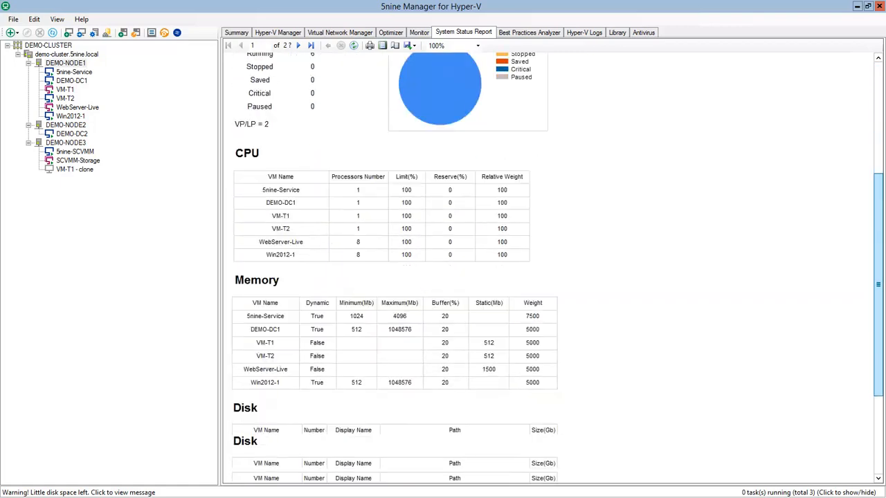
scroll("up", 3)
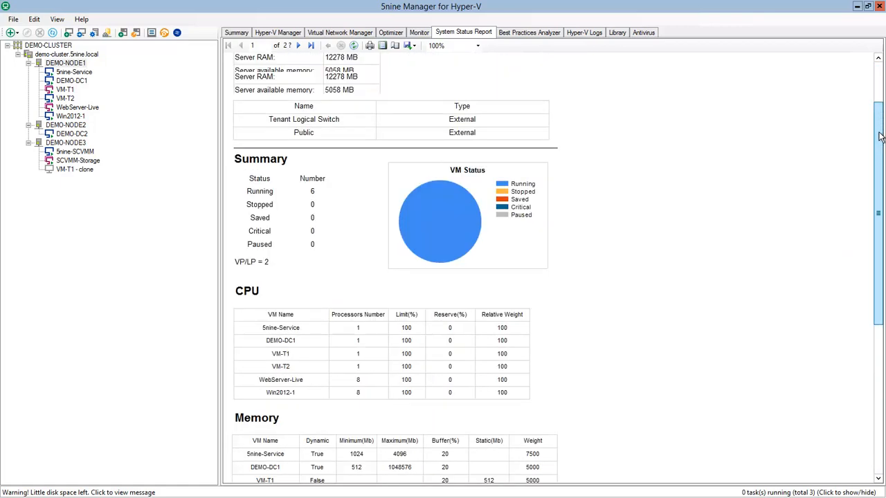
left_click(299, 45)
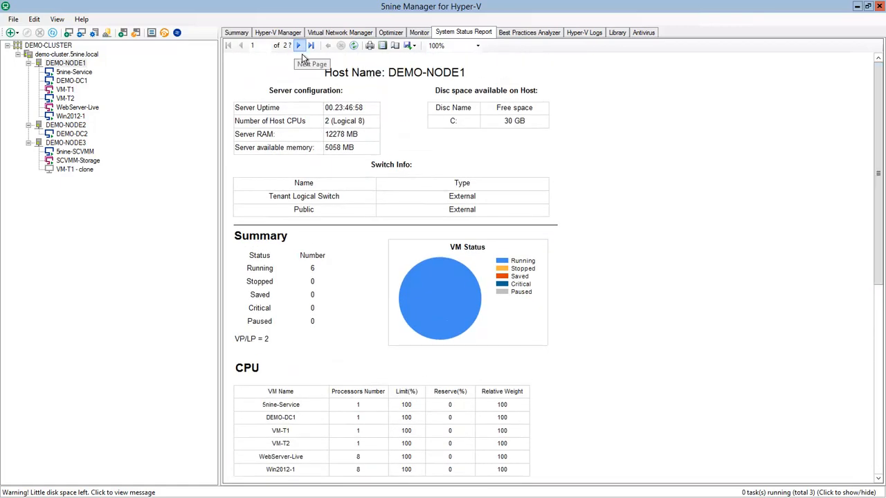
left_click(529, 33)
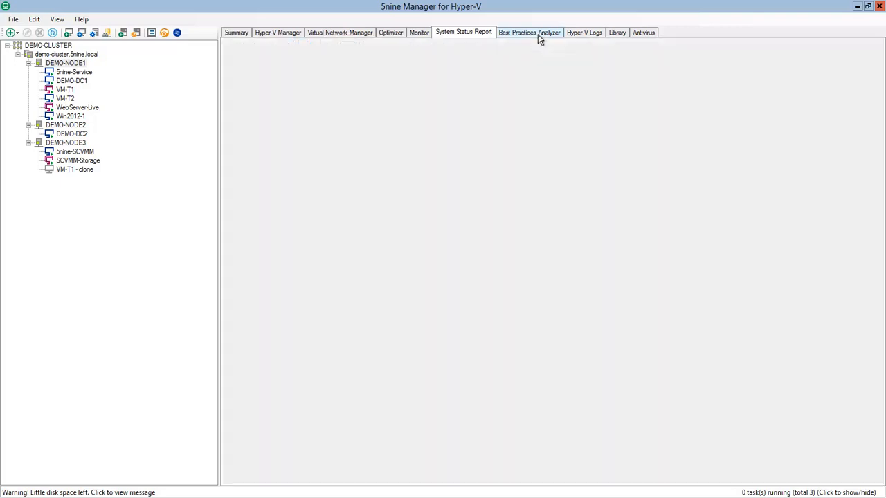
- View the Best Practices Analyzer results, then the Hyper-V-VMMS Operational log entries
left_click(529, 33)
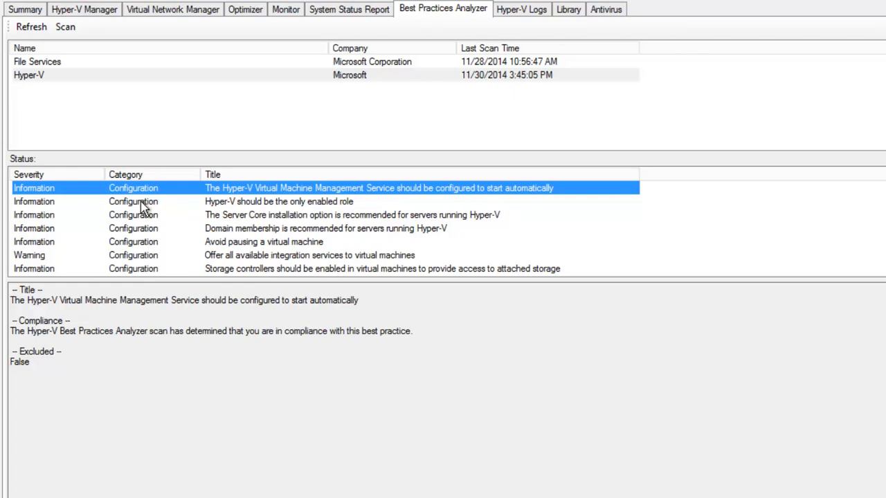
left_click(521, 8)
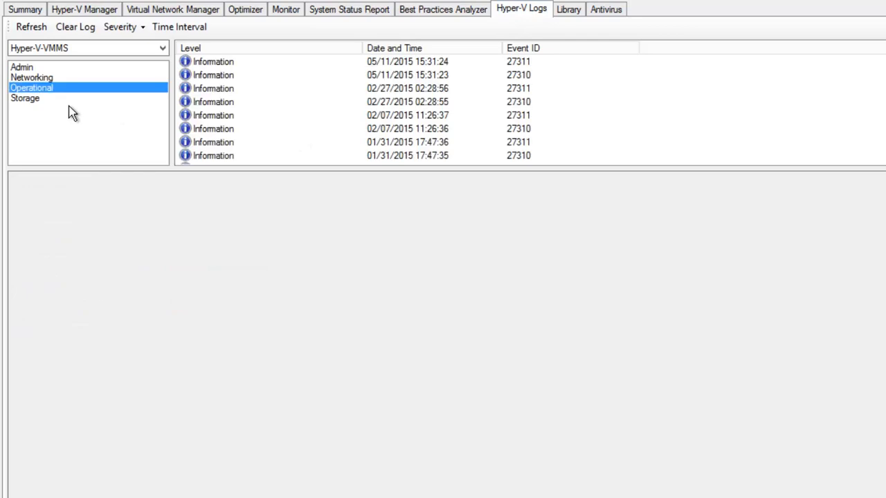
mouse_move(103, 137)
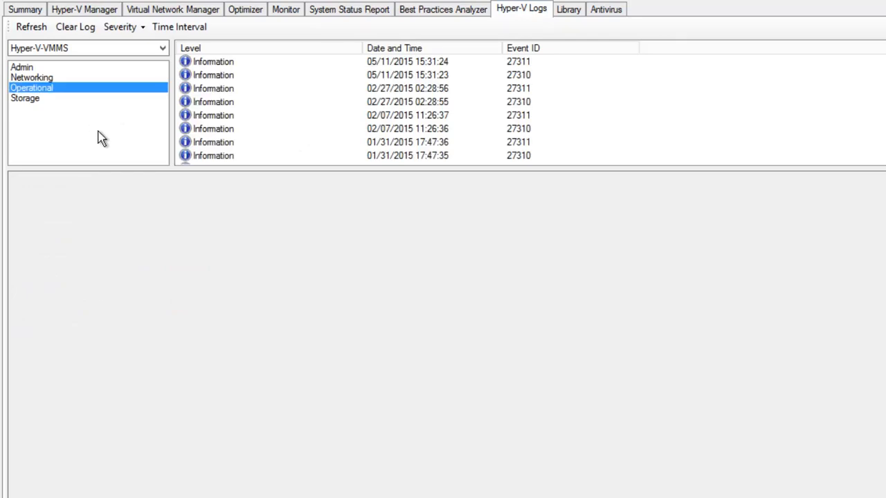
mouse_move(169, 72)
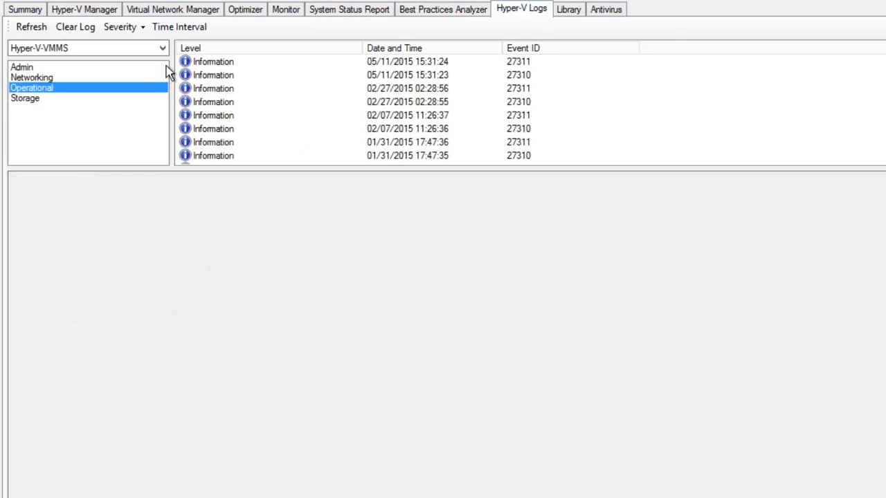